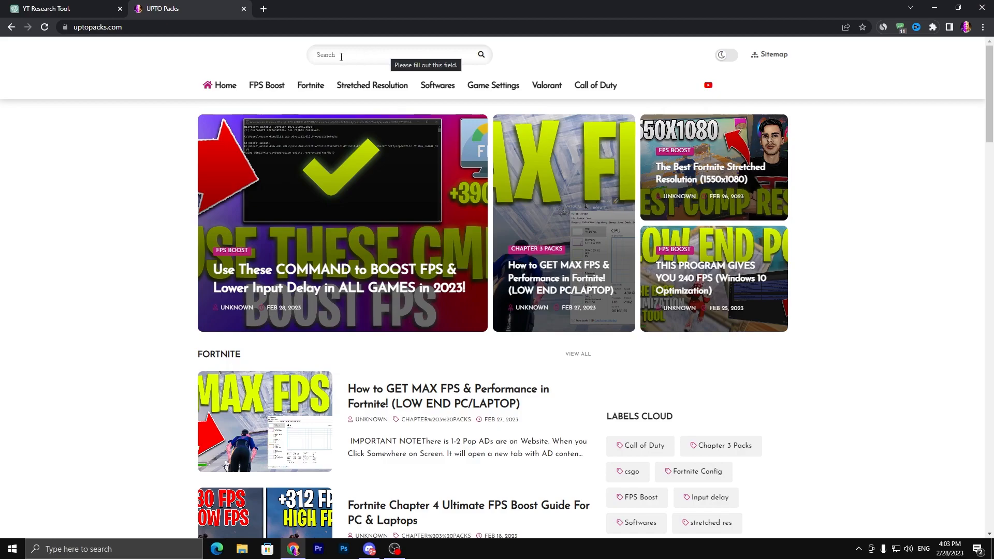
Step: Search UPTO Packs for 'driver' and follow the Driver Game Boost post's download link
type("dri")
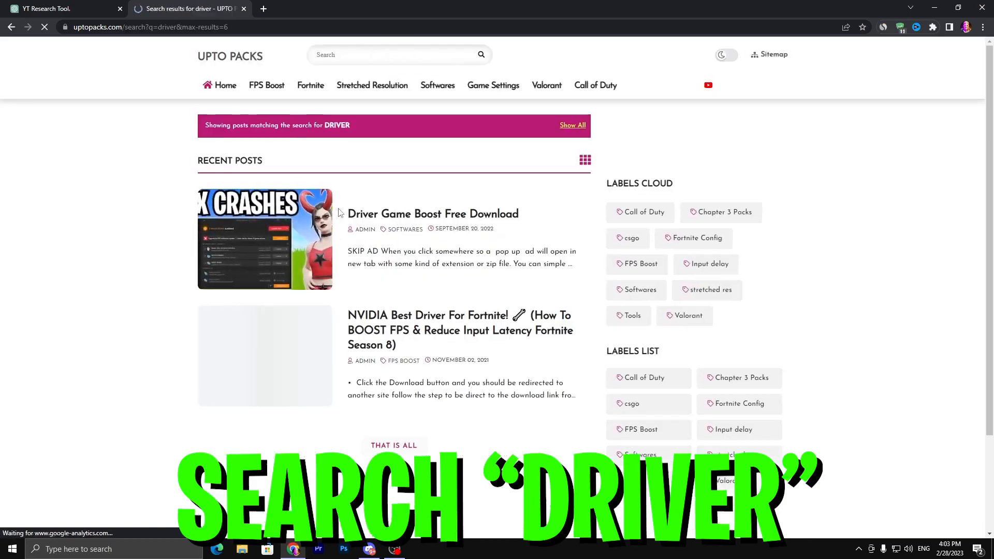
left_click(432, 214)
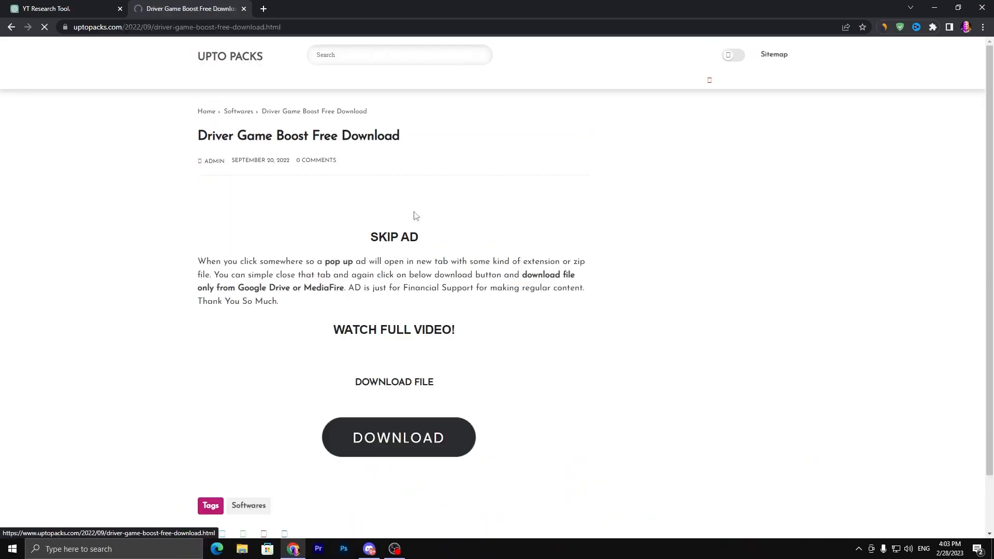
left_click(398, 437)
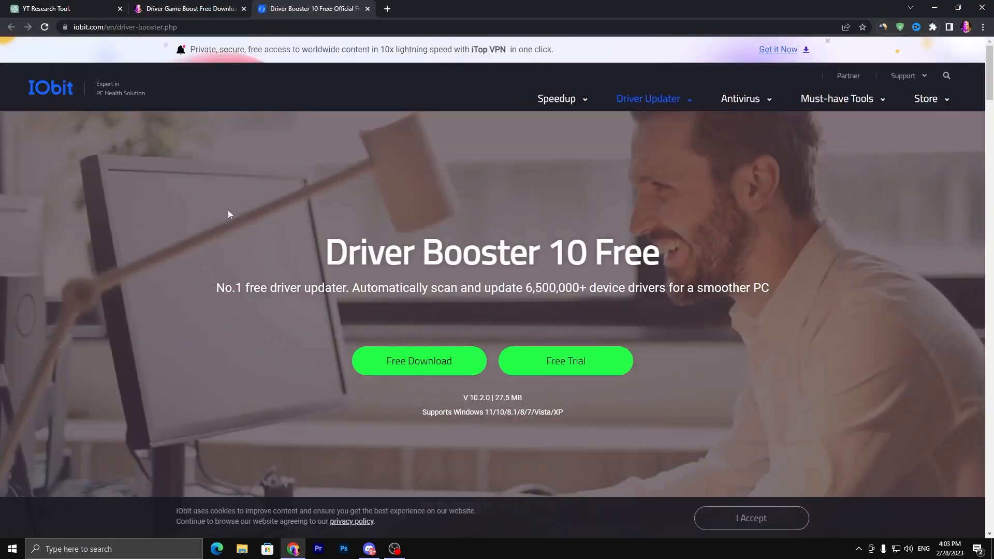
mouse_move(424, 366)
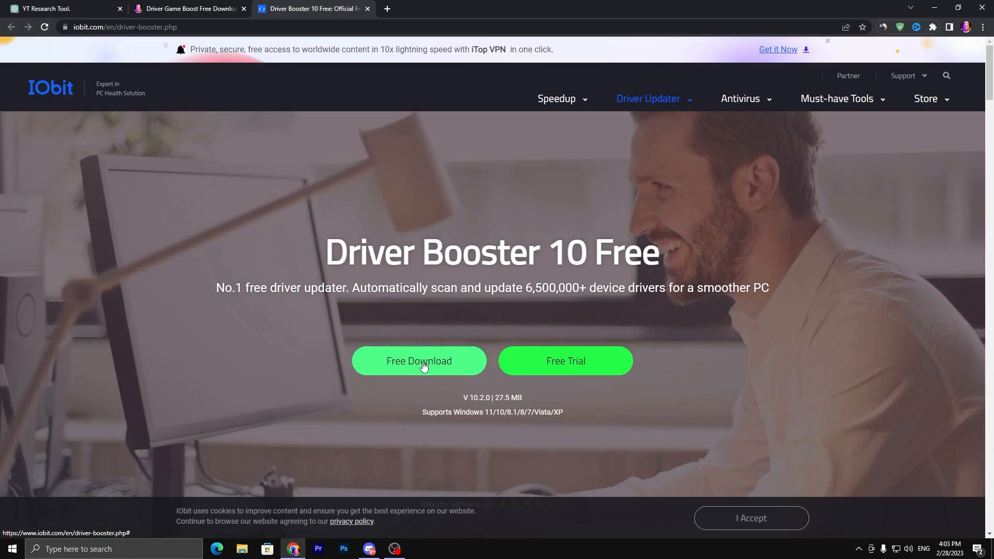
Step: Download the free Driver Booster 10 installer from IObit's page
left_click(418, 360)
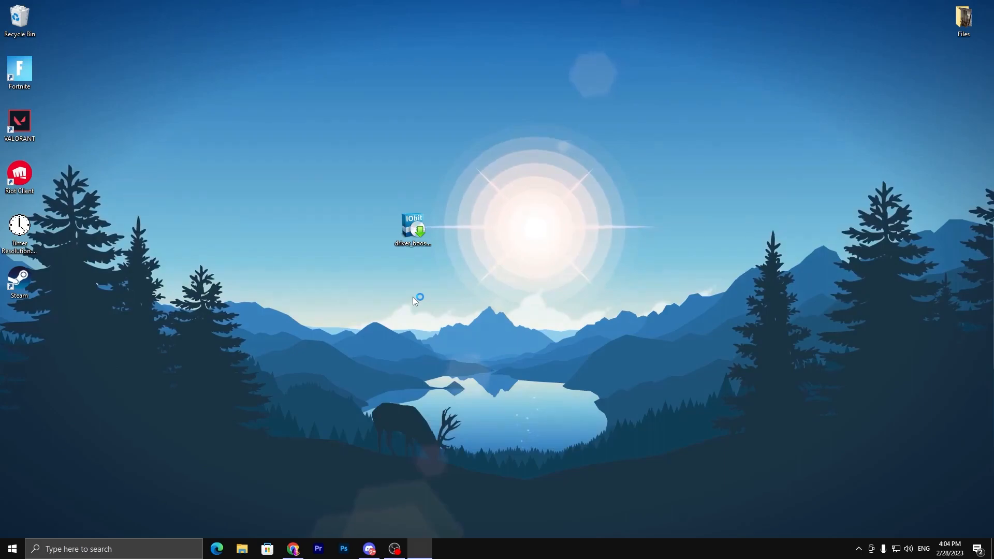
Step: Install Driver Booster 10, declining iTop PDF and the online learn-more page, then run Scan Now
double_click(413, 225)
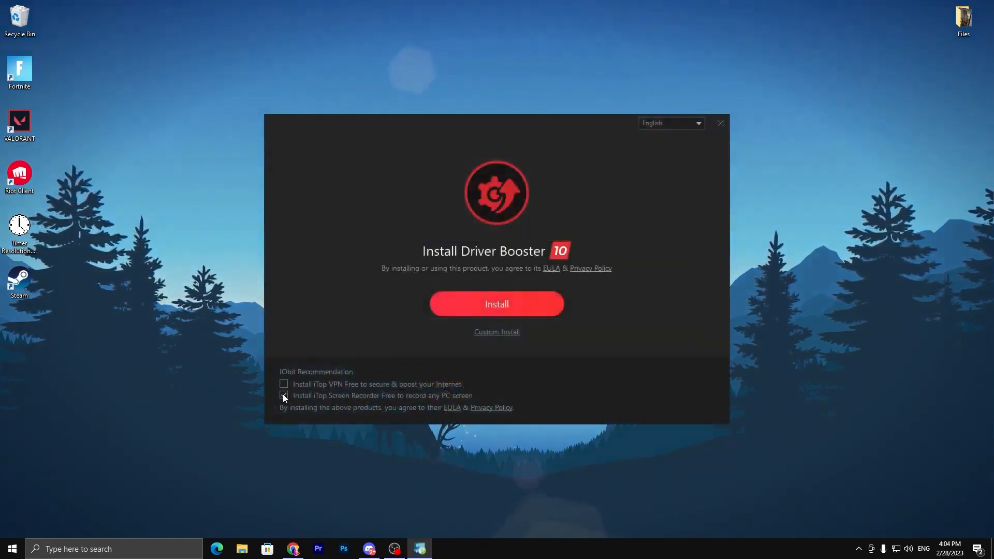
left_click(496, 304)
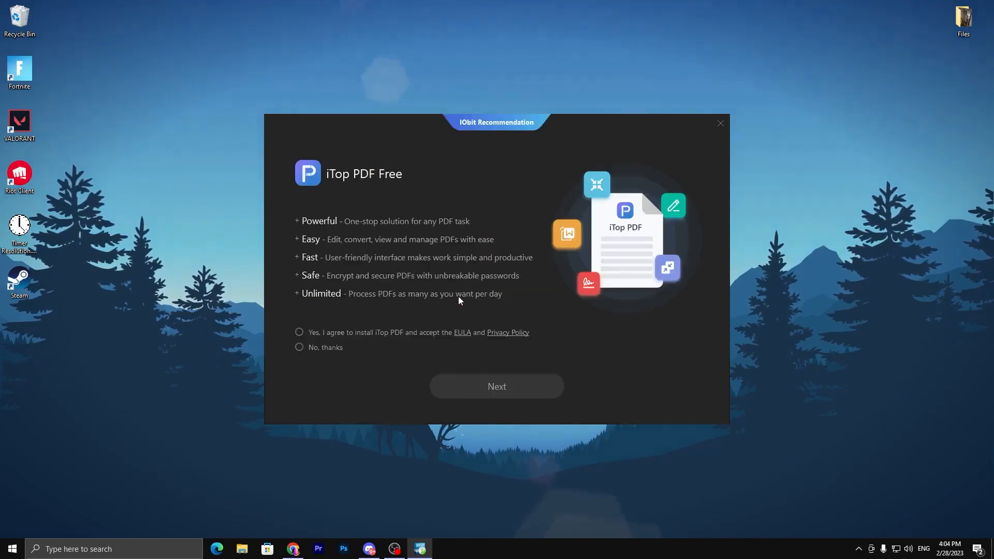
left_click(298, 347)
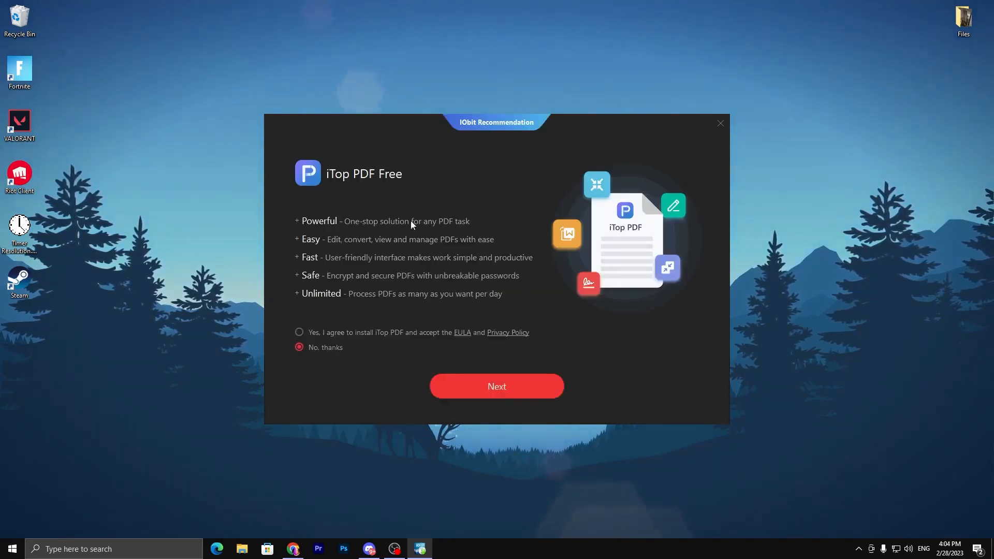
left_click(497, 386)
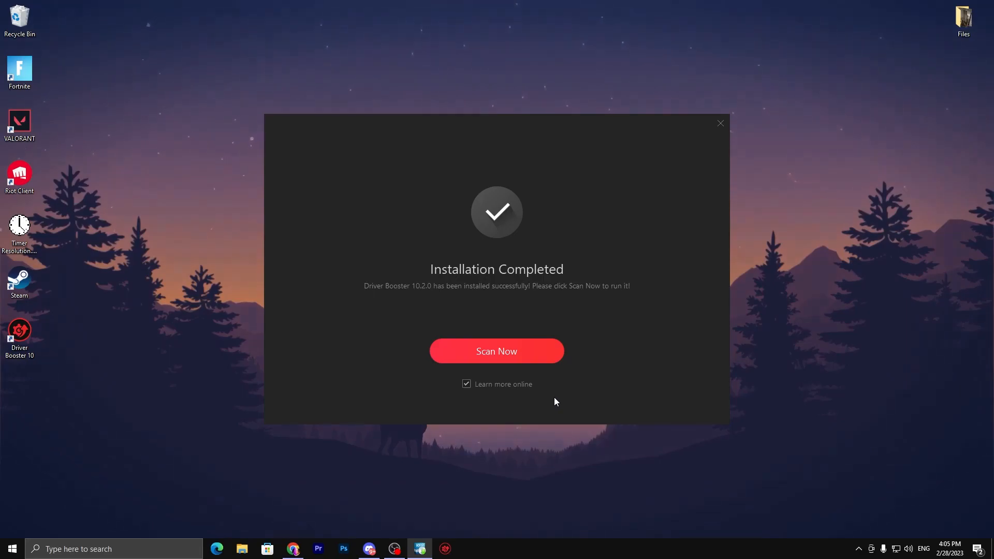
left_click(467, 384)
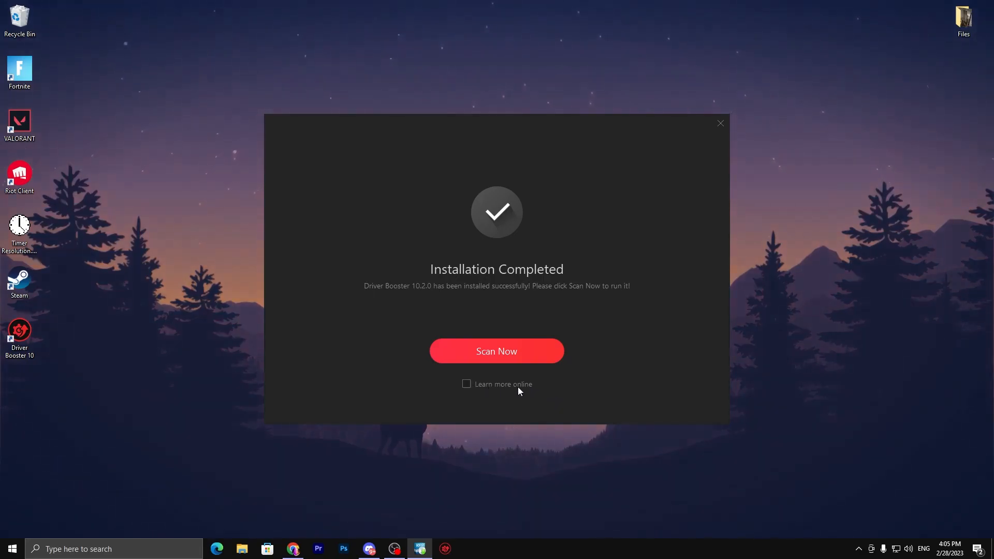
left_click(721, 123)
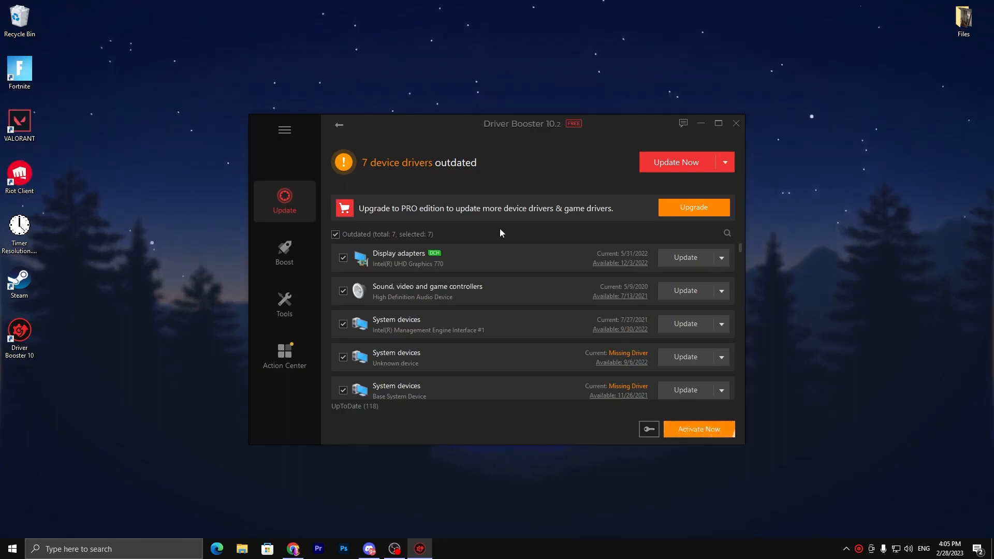
mouse_move(467, 171)
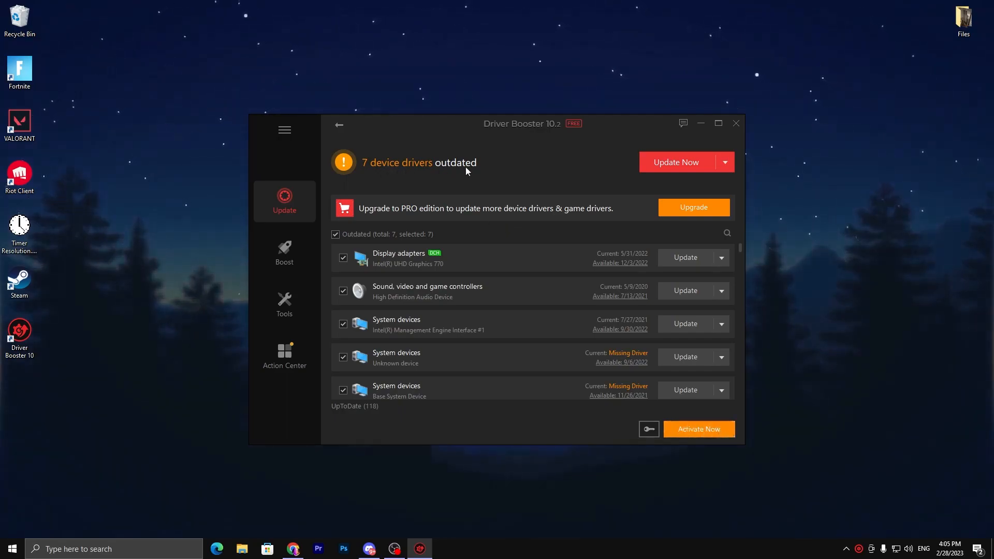
Step: Review the outdated driver list and update all seven drivers with Update Now
scroll("down", 3)
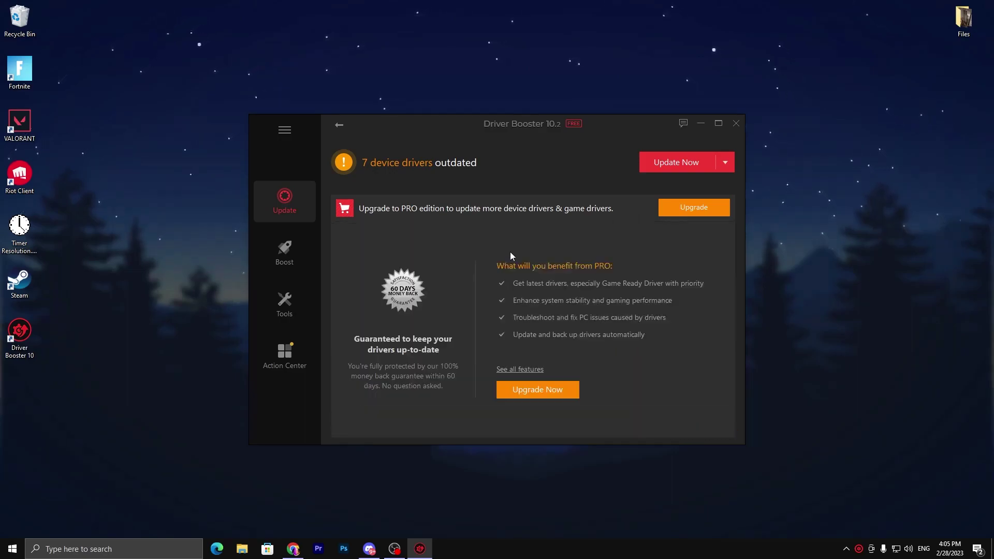
left_click(676, 162)
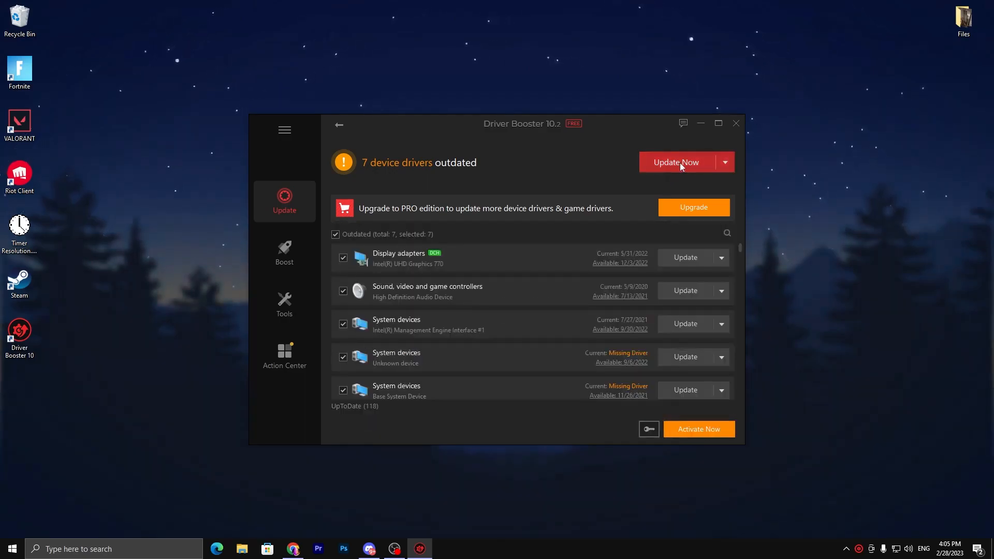
left_click(676, 162)
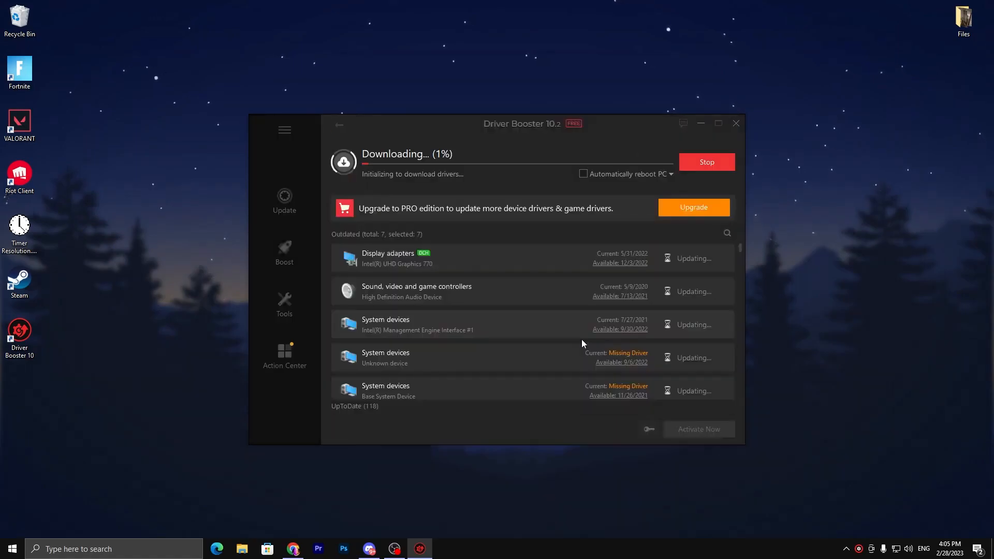
mouse_move(408, 188)
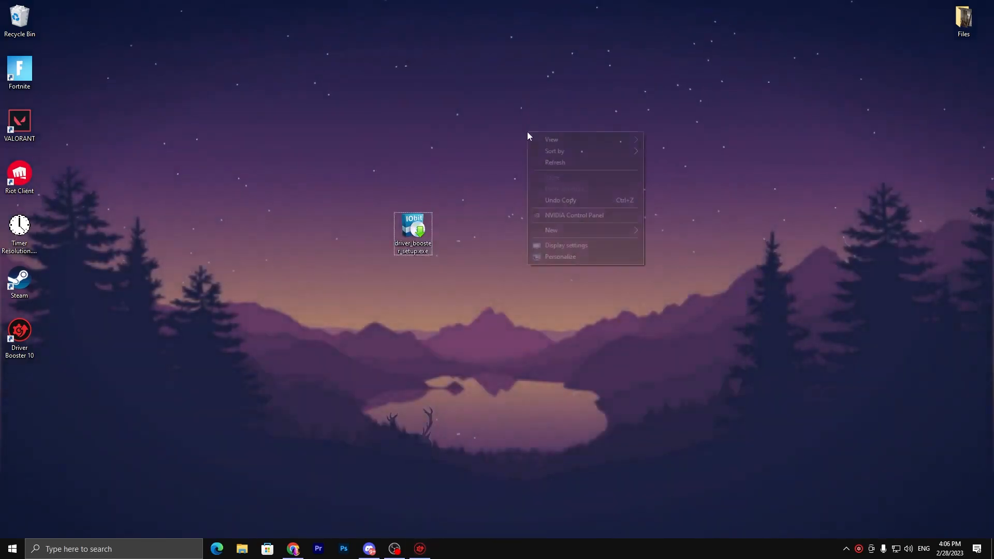
Step: Switch variable refresh rate on in the Windows graphics settings
left_click(565, 245)
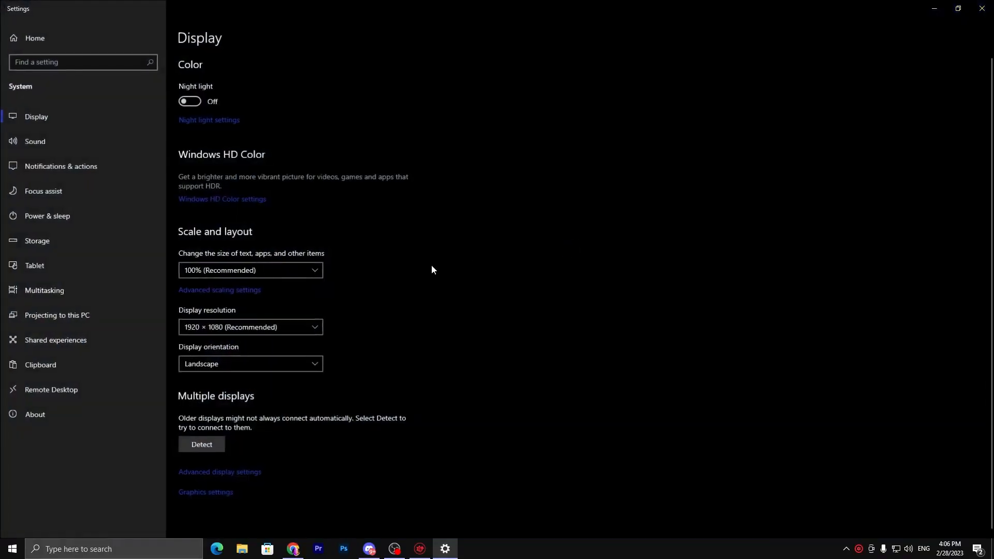
left_click(205, 492)
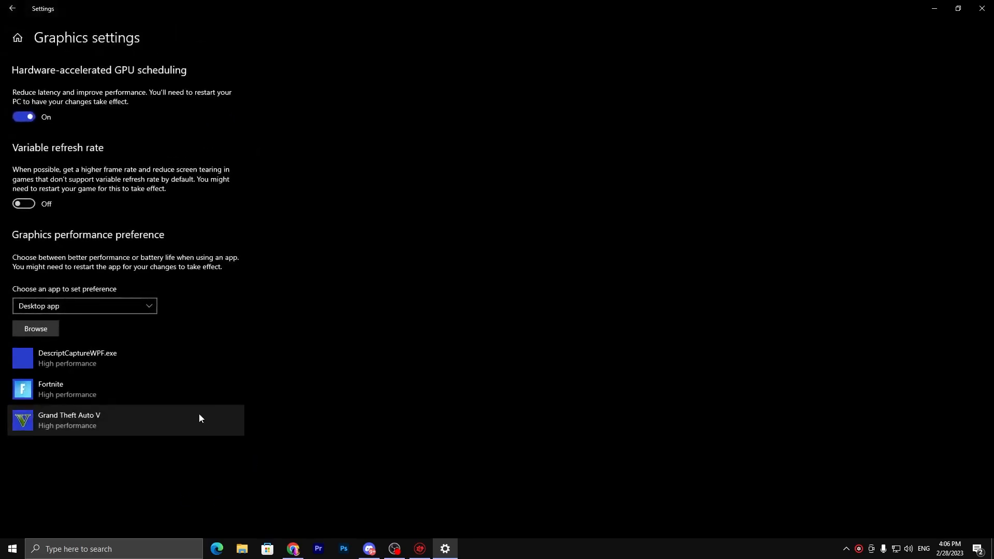
mouse_move(80, 79)
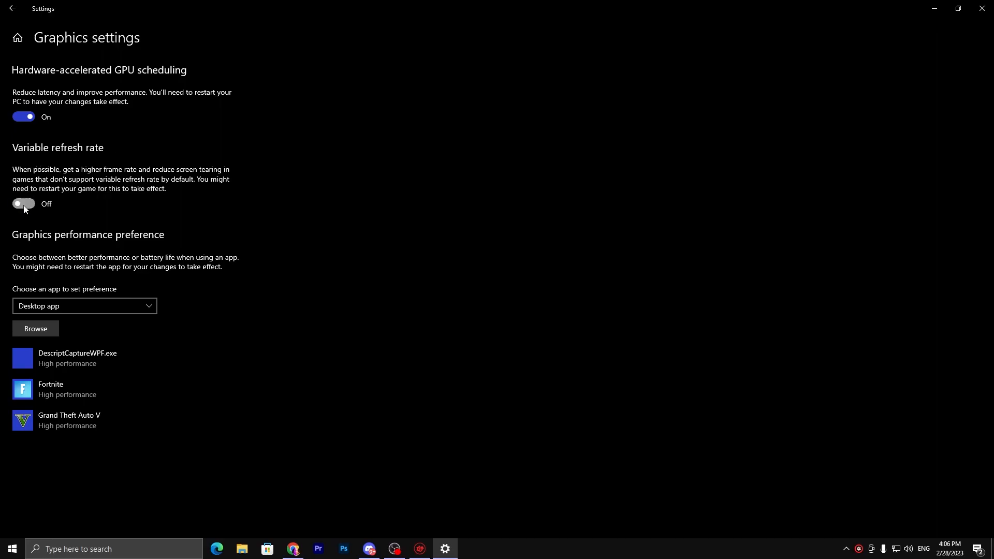
left_click(36, 328)
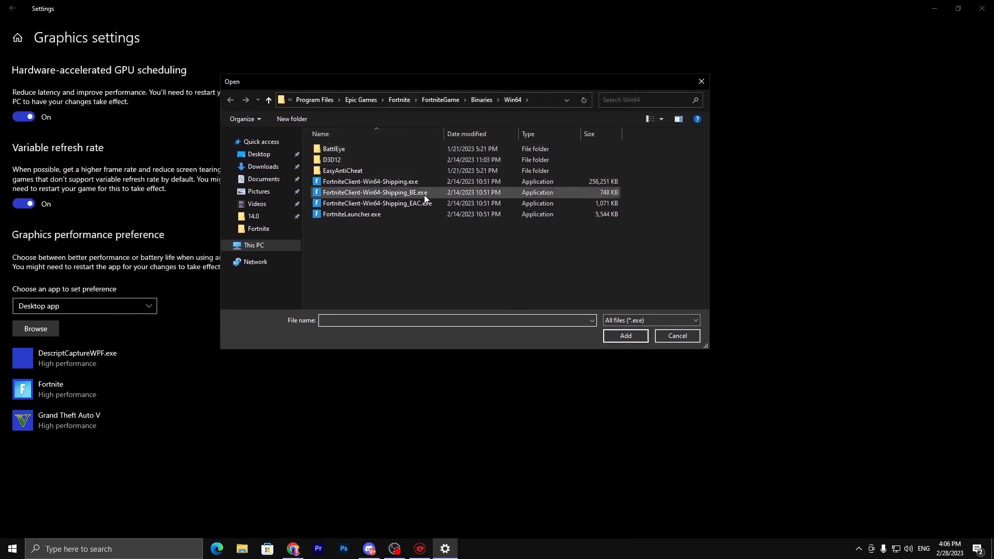
mouse_move(426, 199)
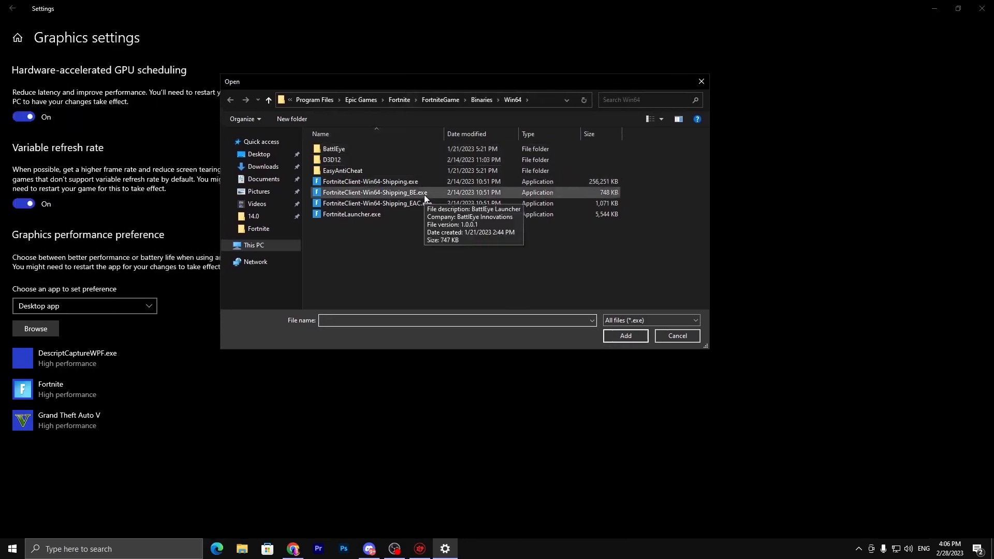
Step: Add FortniteClient-Win64-Shipping.exe to the graphics preference list, check its options, and close Settings
left_click(370, 182)
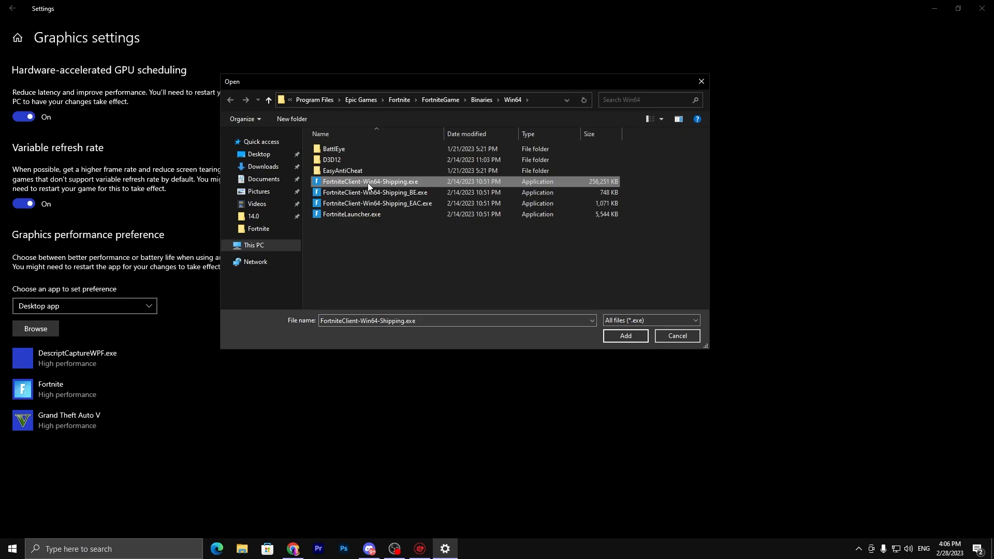
left_click(625, 336)
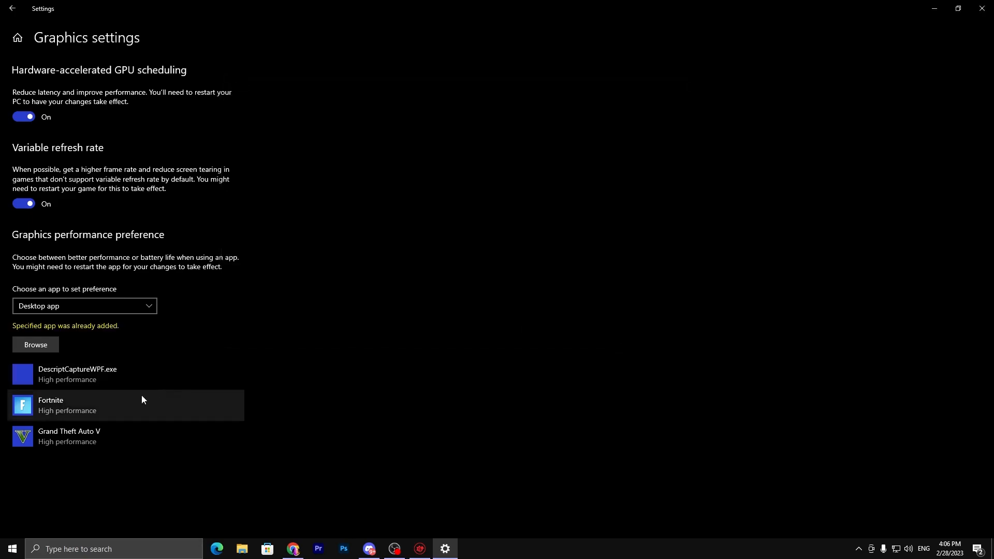
left_click(125, 405)
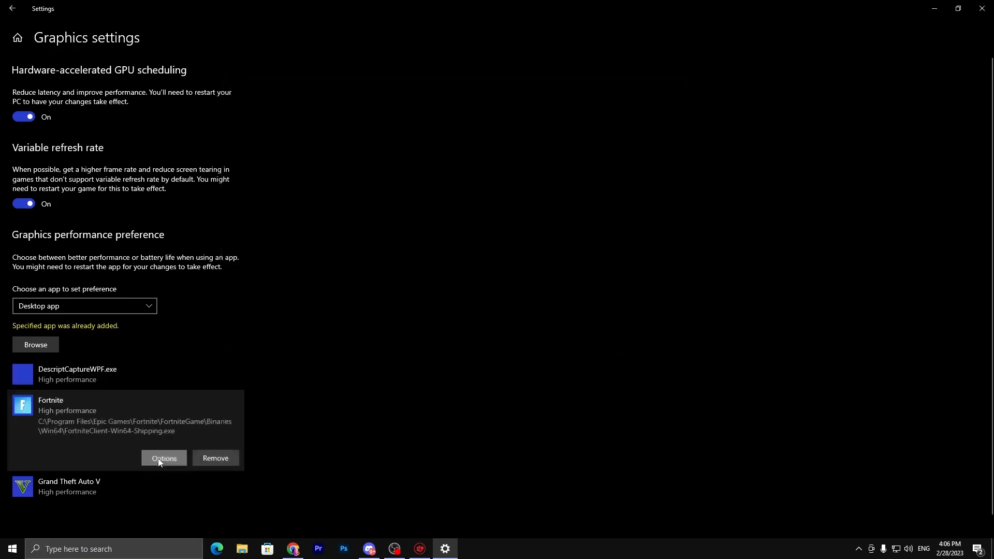
left_click(163, 458)
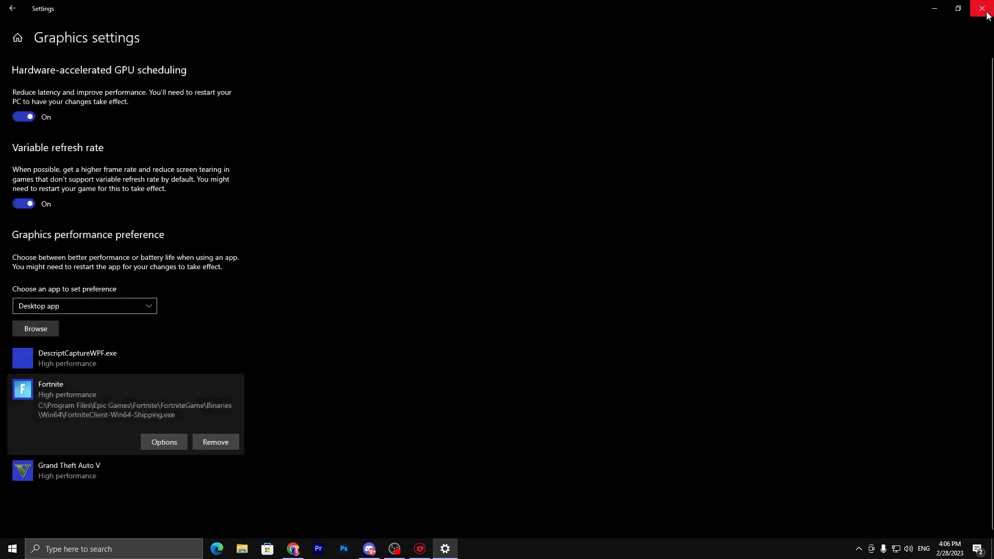
left_click(980, 9)
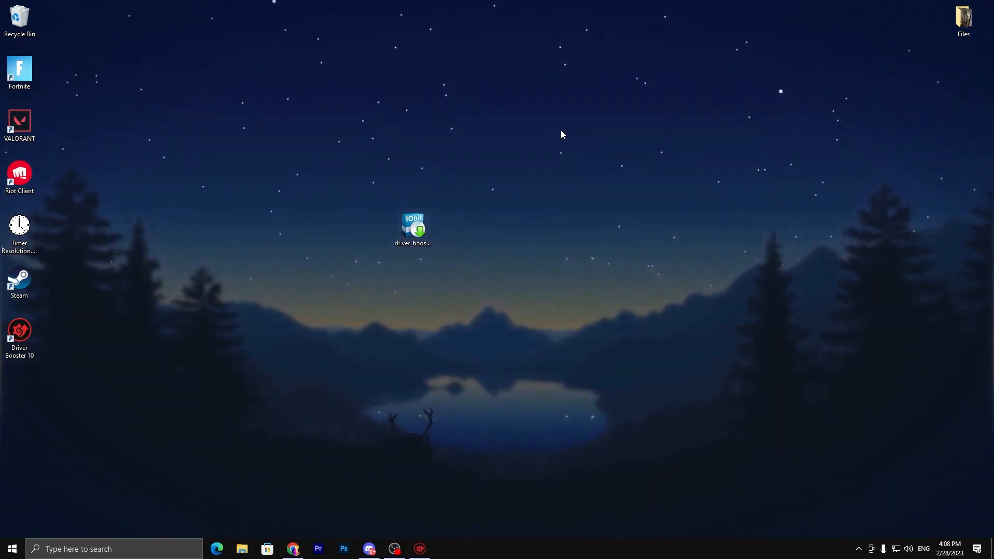
Step: Turn on automatic tuning in the GeForce overlay's Performance panel, then close the panel
key("Alt+z")
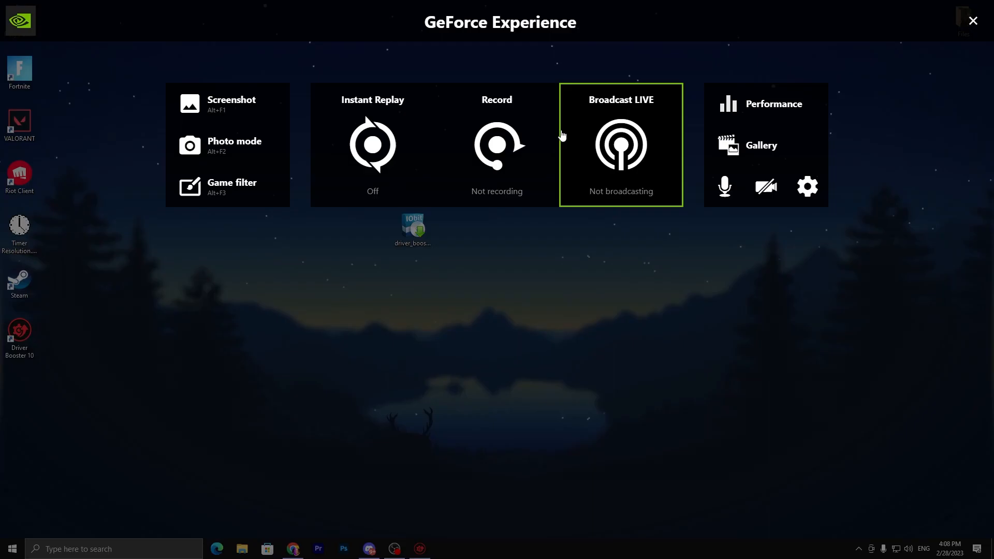
left_click(774, 104)
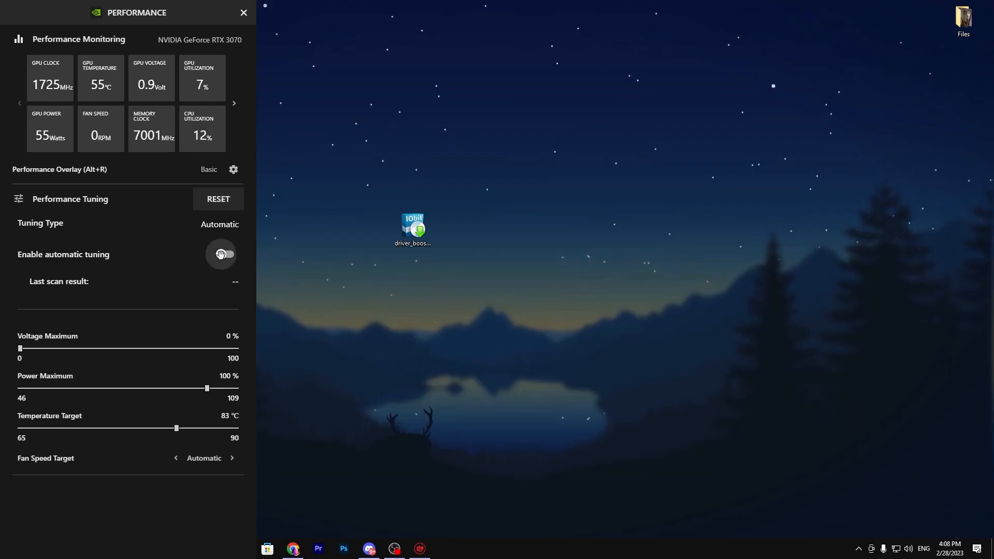
left_click(221, 254)
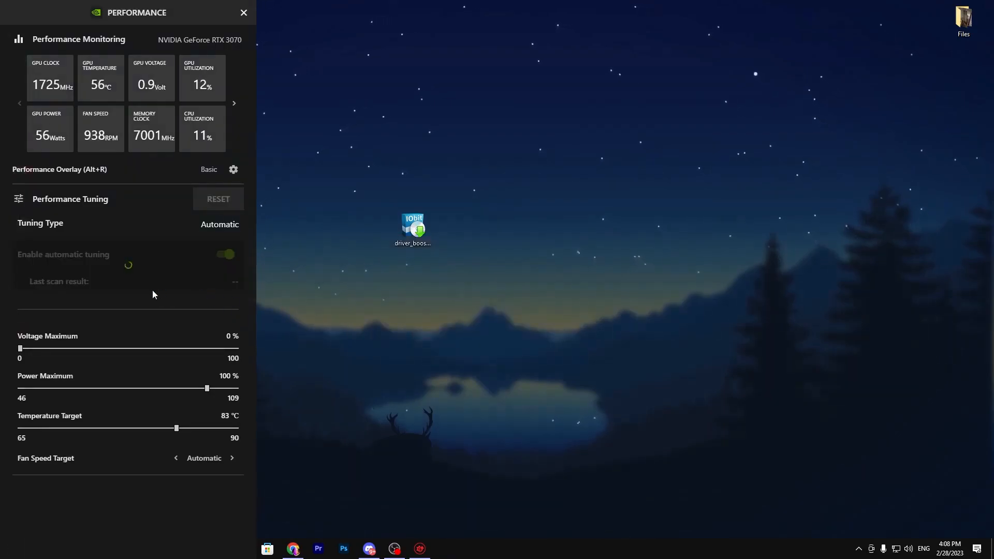
left_click(224, 255)
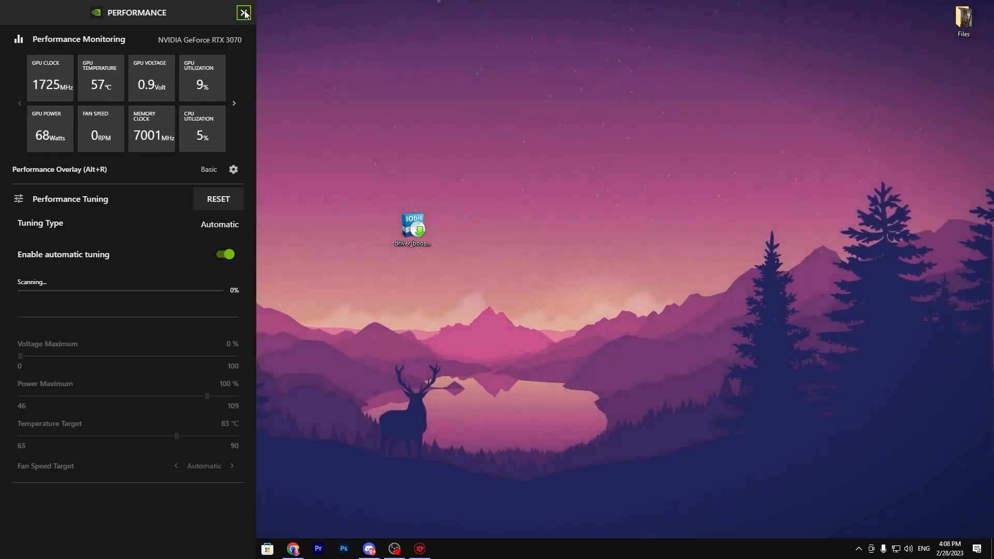
left_click(242, 13)
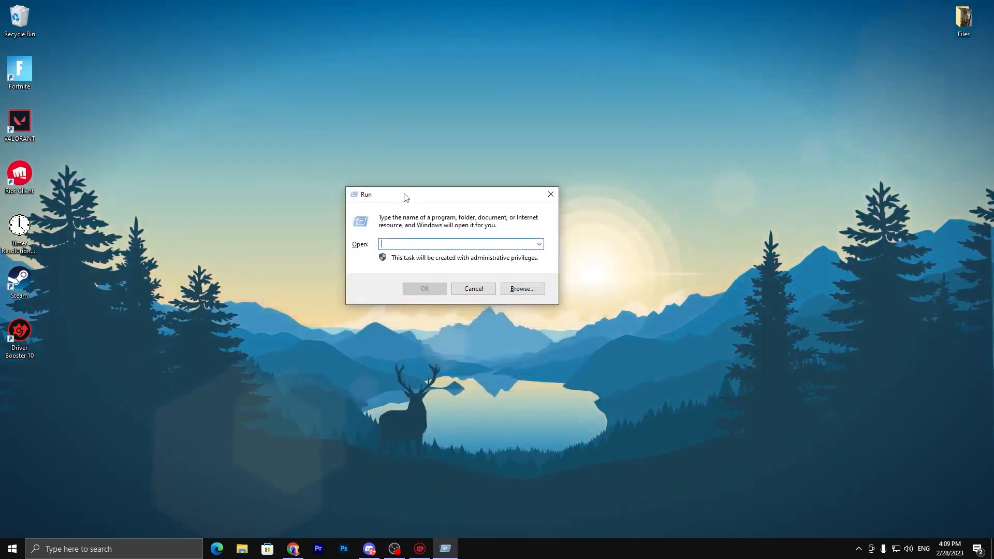
Step: Open the temp folder through Run, delete all its items, and reopen Run
type("temp")
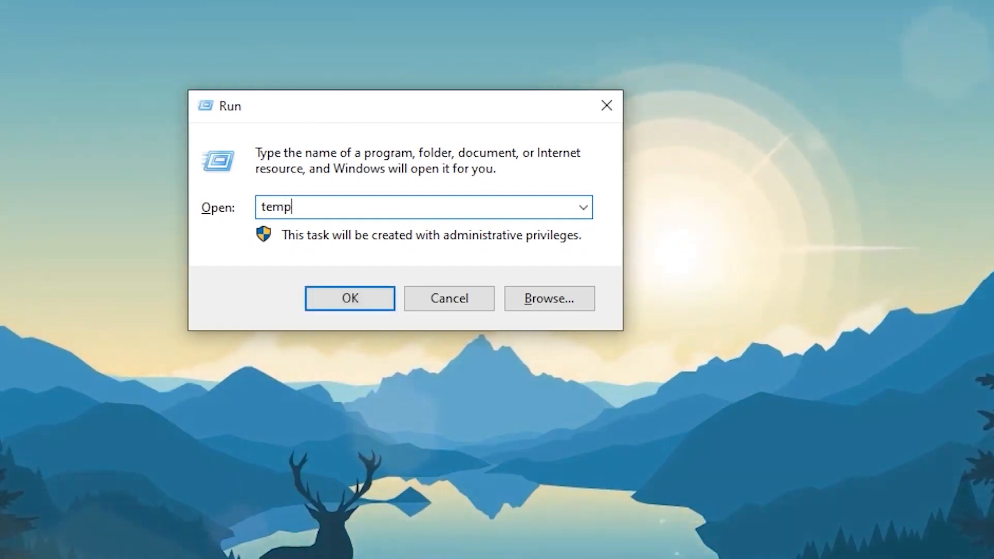
left_click(350, 298)
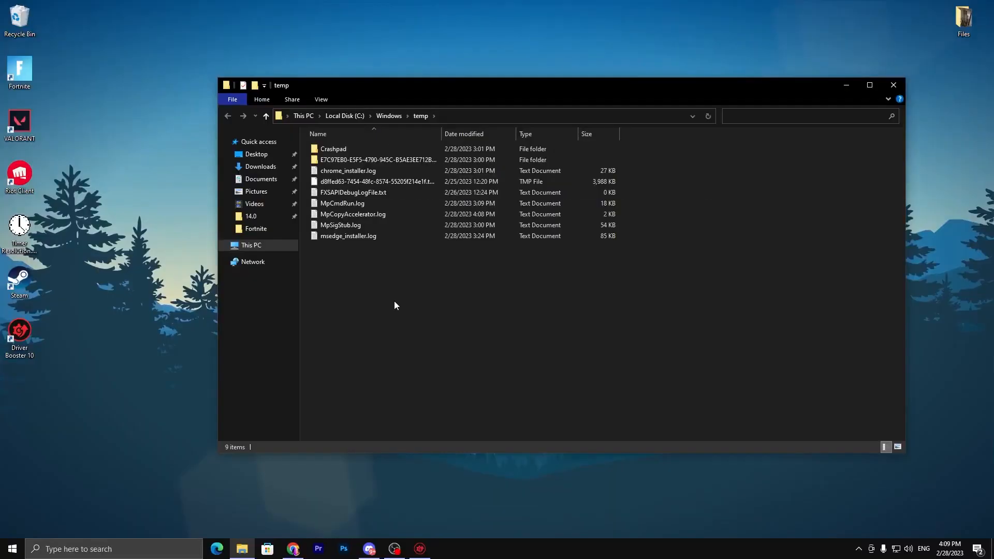
key("ctrl+a")
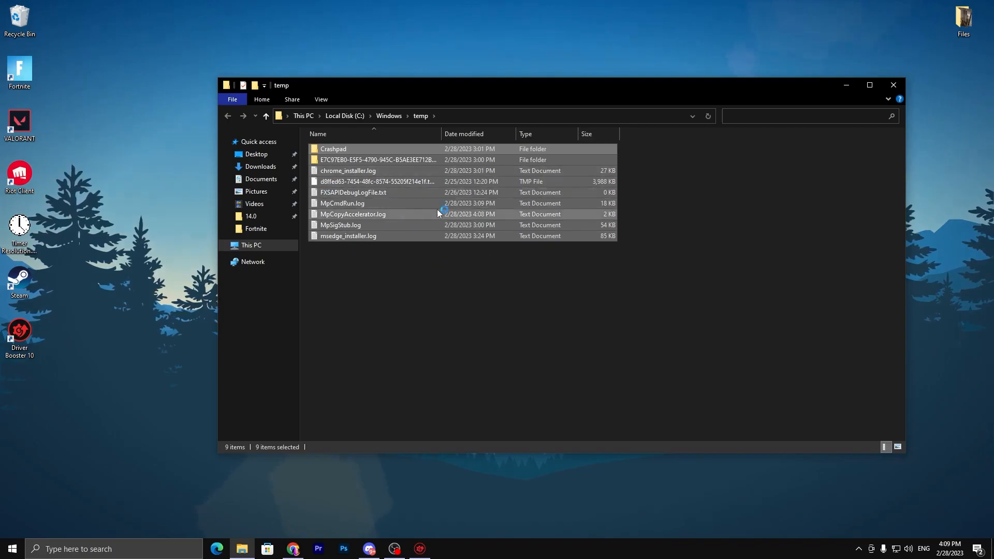
key("Delete")
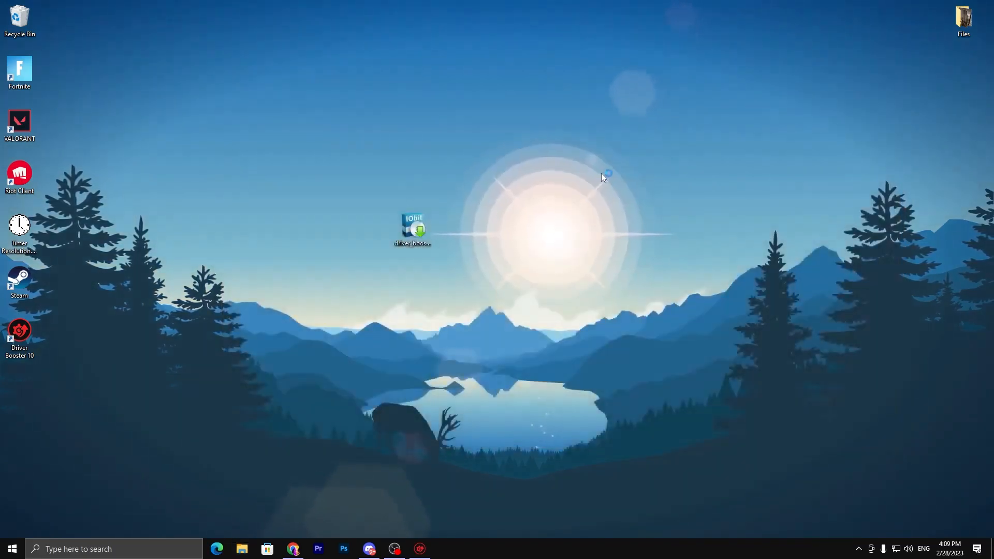
key("Win+r")
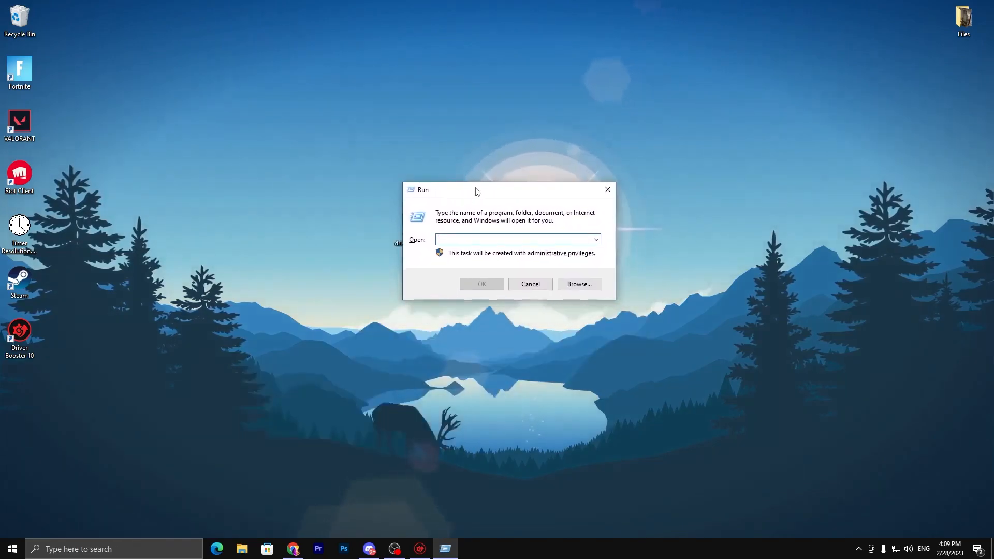